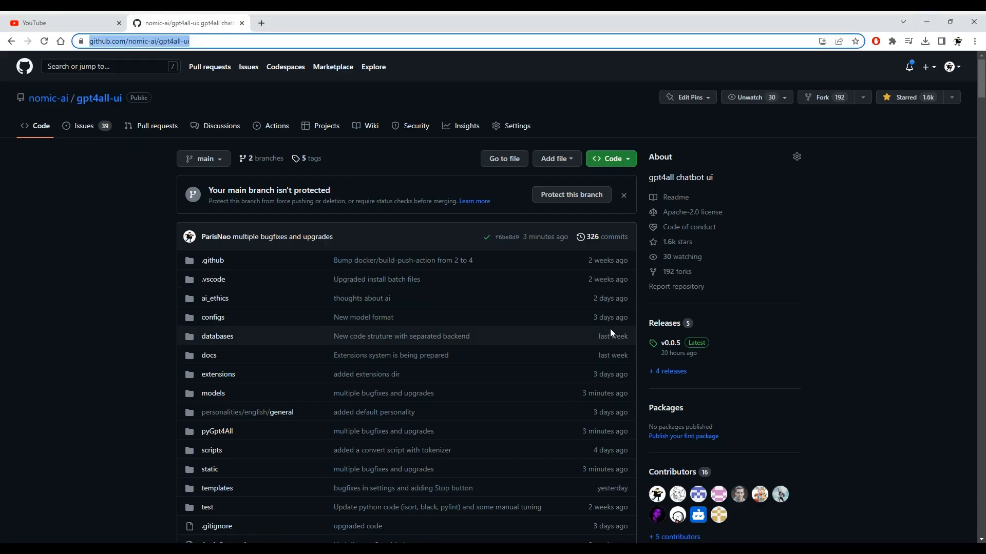
pyautogui.moveTo(886, 367)
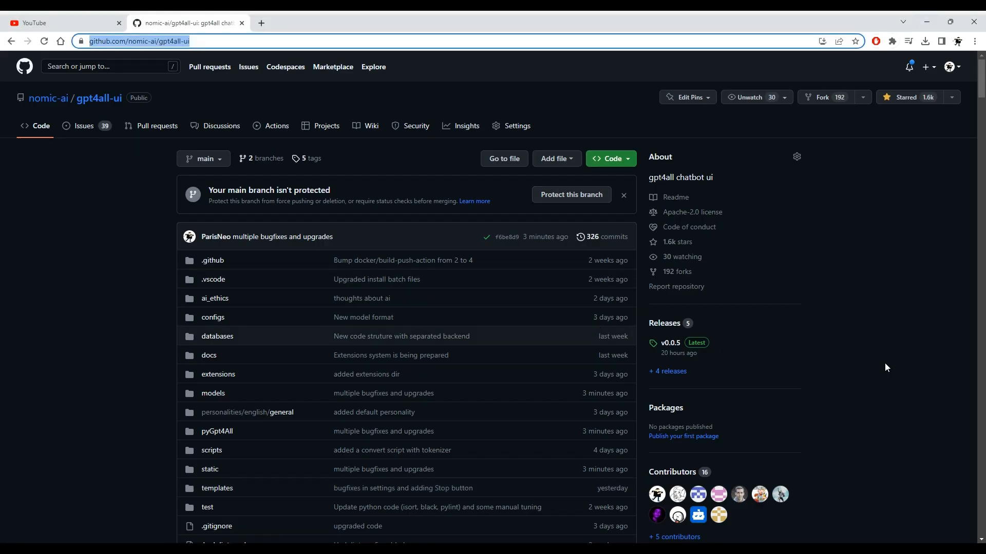
# Go to the v0.0.5 release on GitHub and download its webui launcher script asset.
pyautogui.scroll(-3)
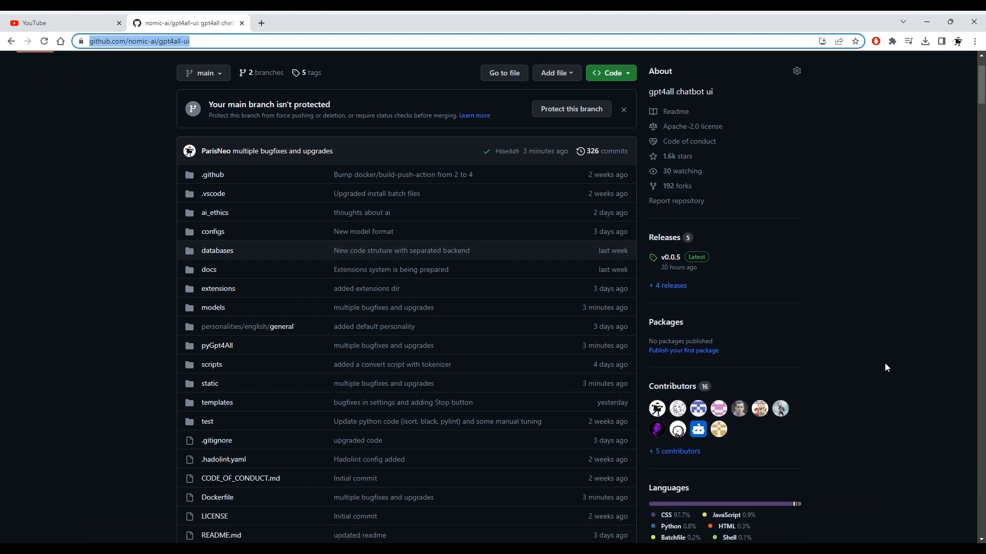
pyautogui.scroll(-3)
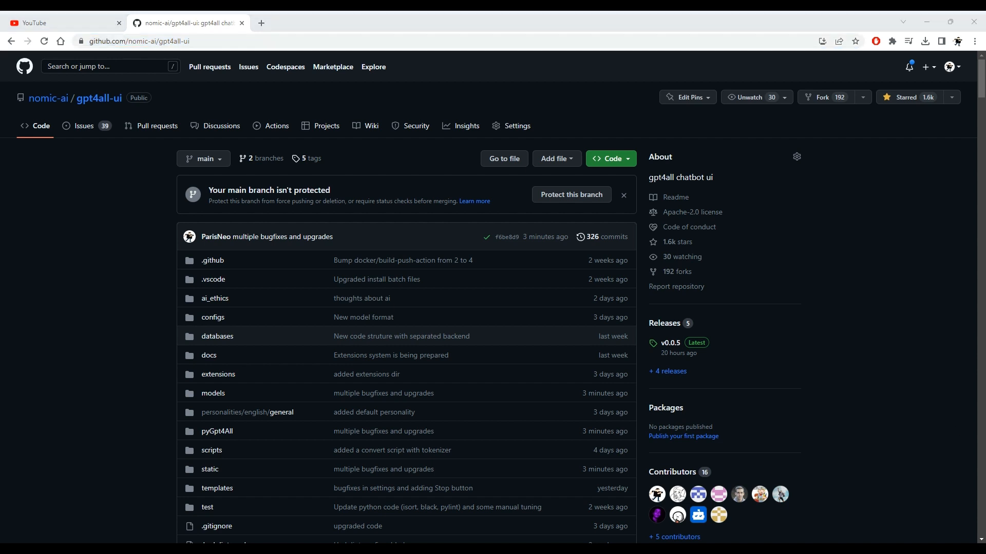
pyautogui.click(138, 41)
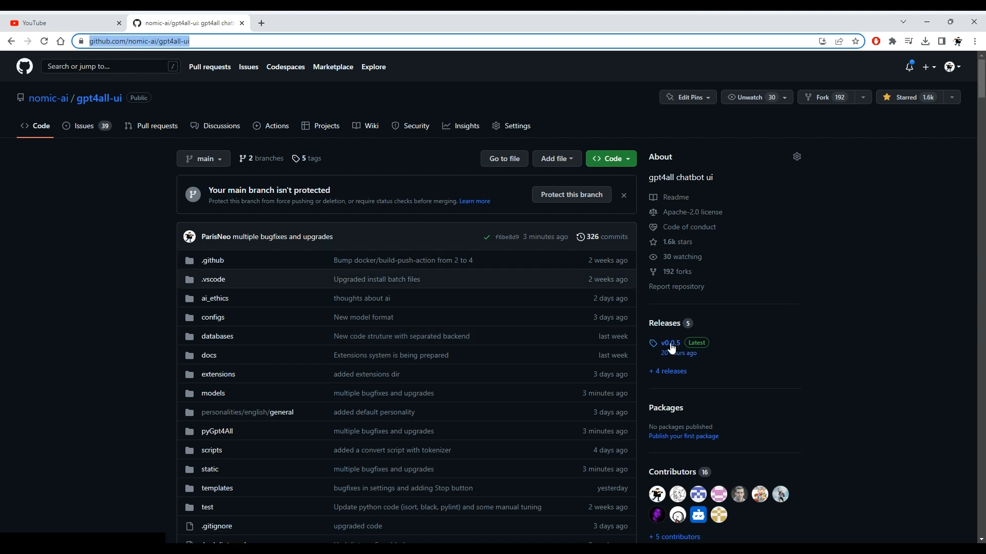
pyautogui.click(669, 343)
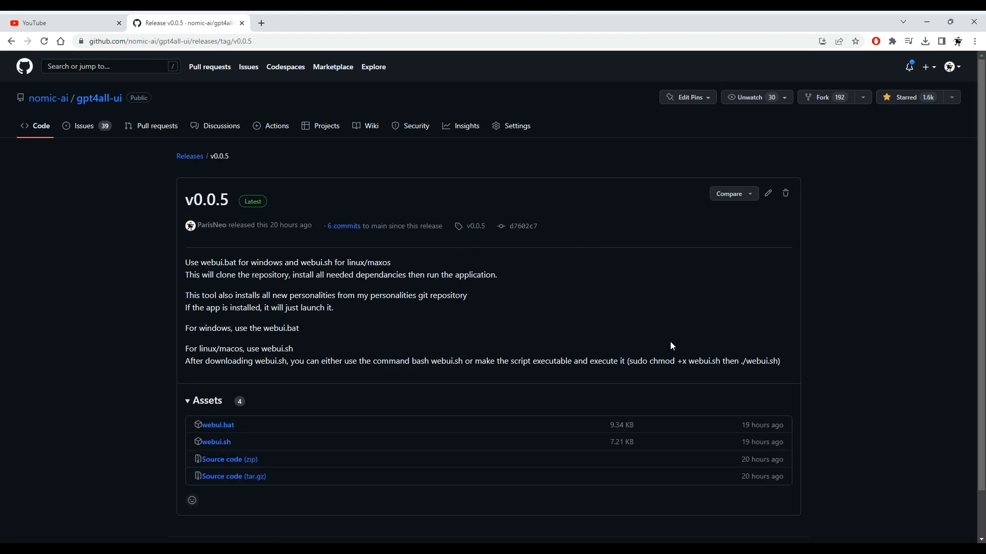
pyautogui.moveTo(216, 441)
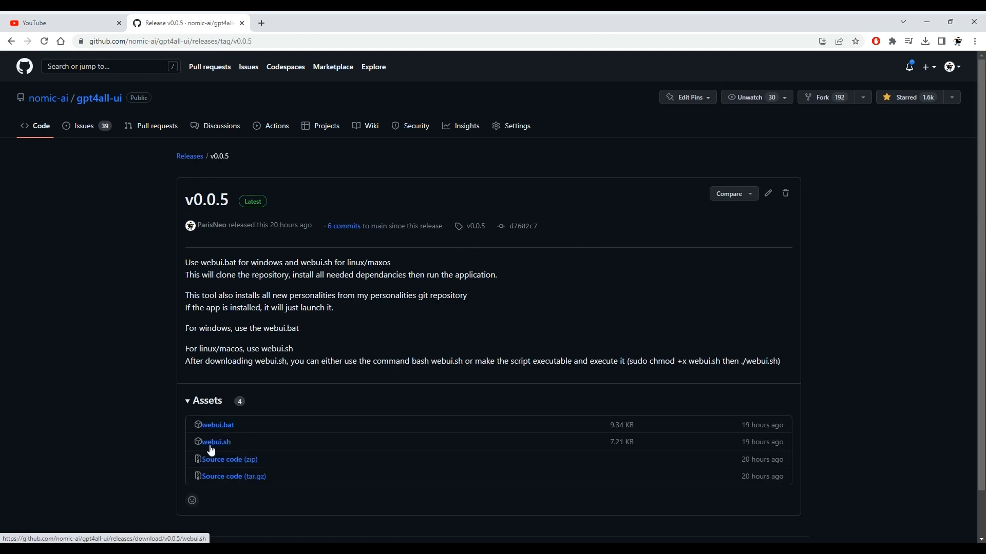
pyautogui.click(217, 425)
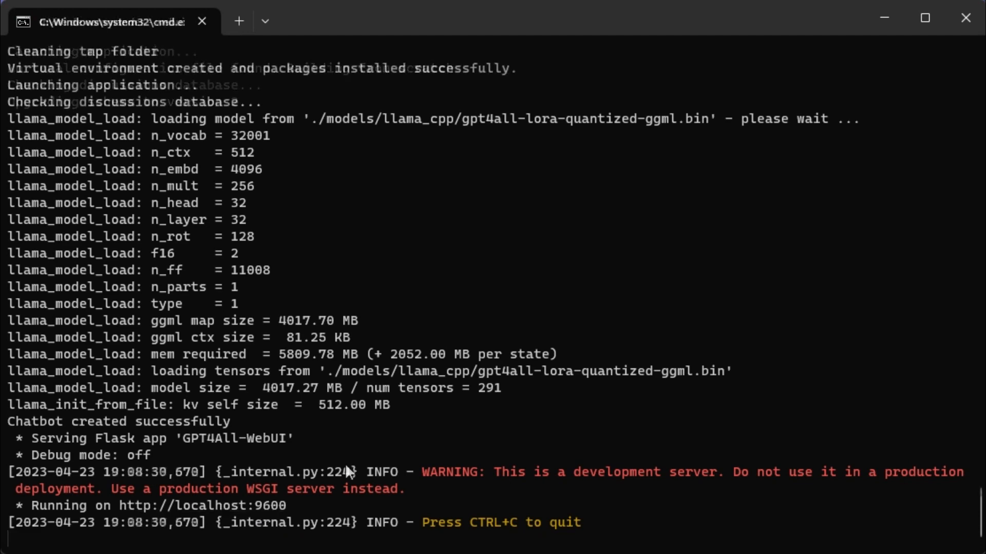
pyautogui.scroll(-3)
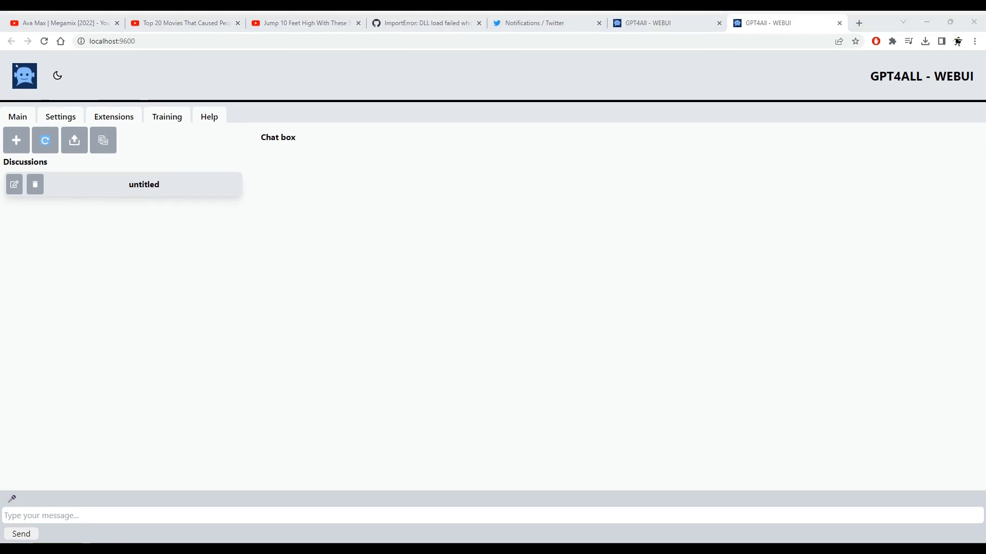
# Rename the untitled discussion to 'test', then delete it so the discussions list is empty.
pyautogui.click(144, 184)
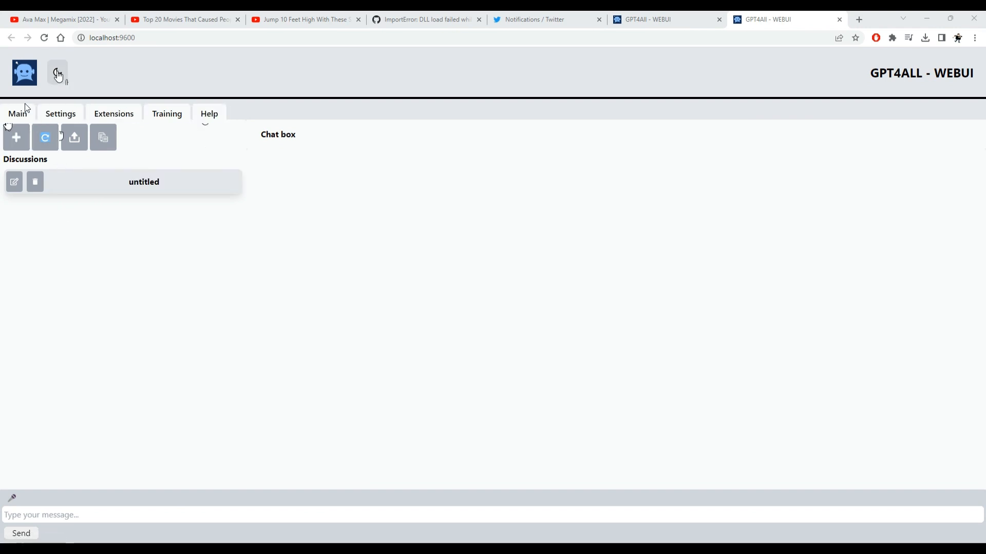
pyautogui.click(57, 72)
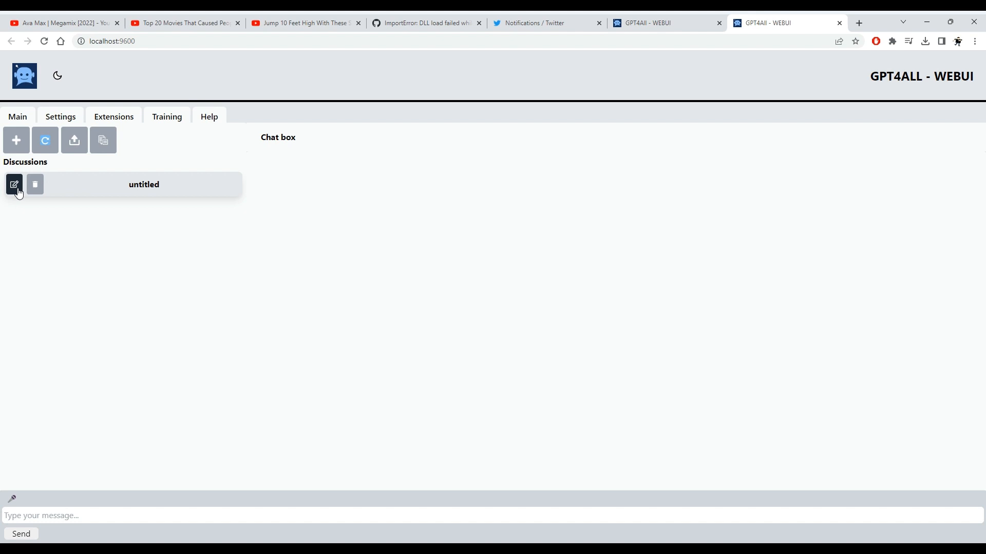
pyautogui.click(14, 183)
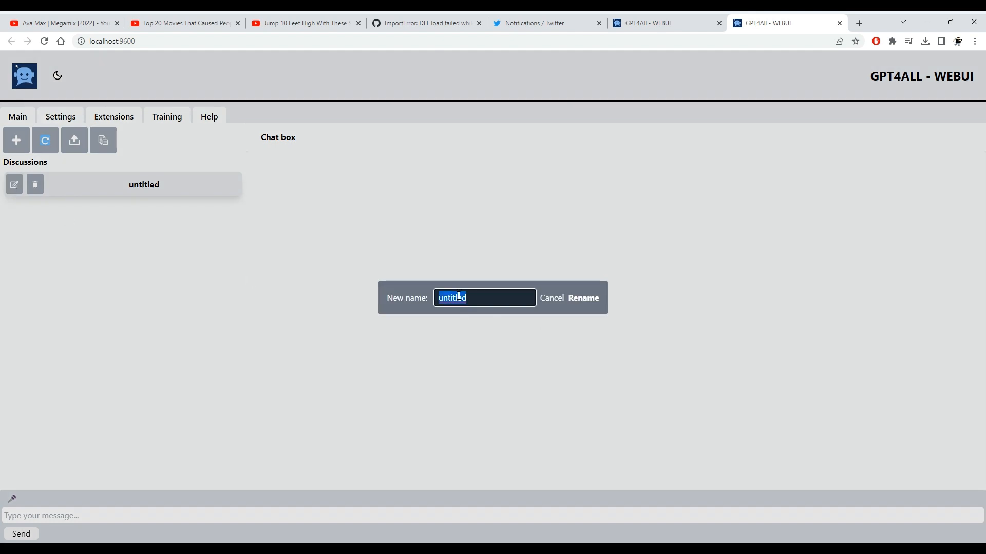
pyautogui.click(583, 297)
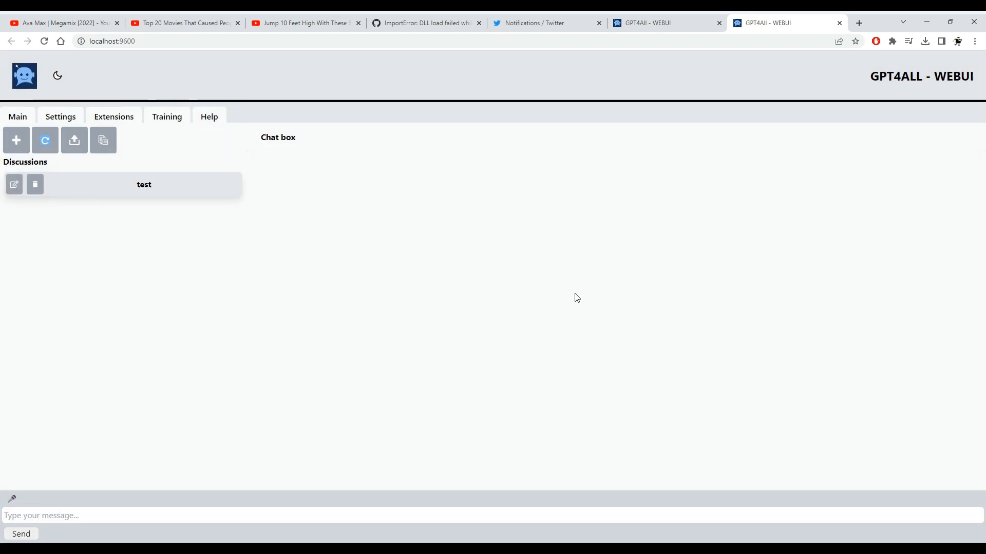
pyautogui.click(35, 184)
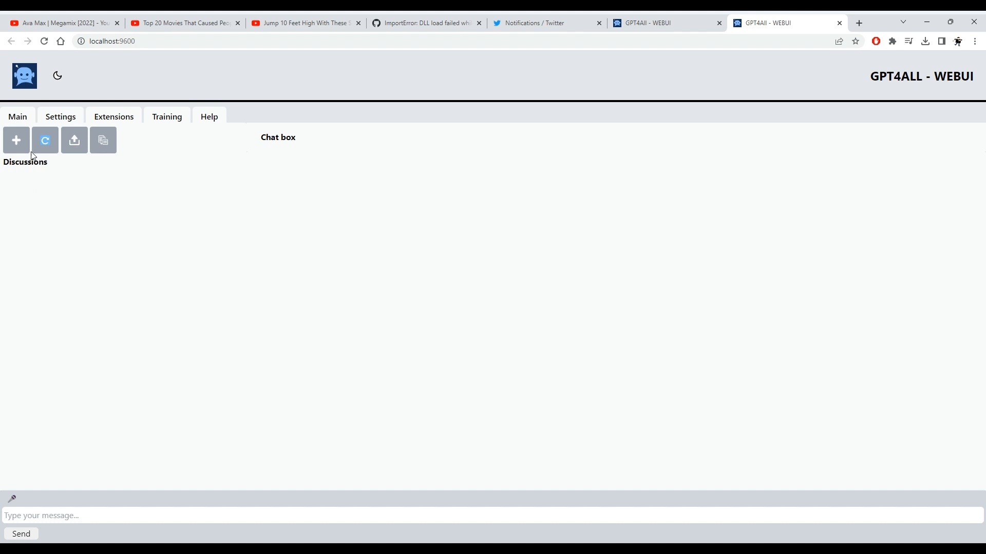
# Create a new discussion named 'First discussion' that opens with the assistant's welcome message.
pyautogui.click(16, 140)
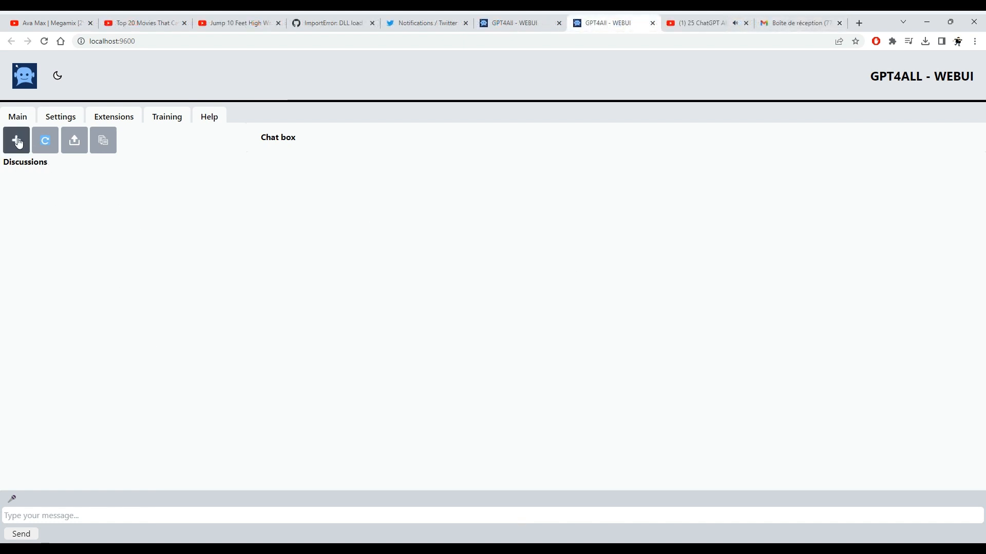
pyautogui.click(16, 141)
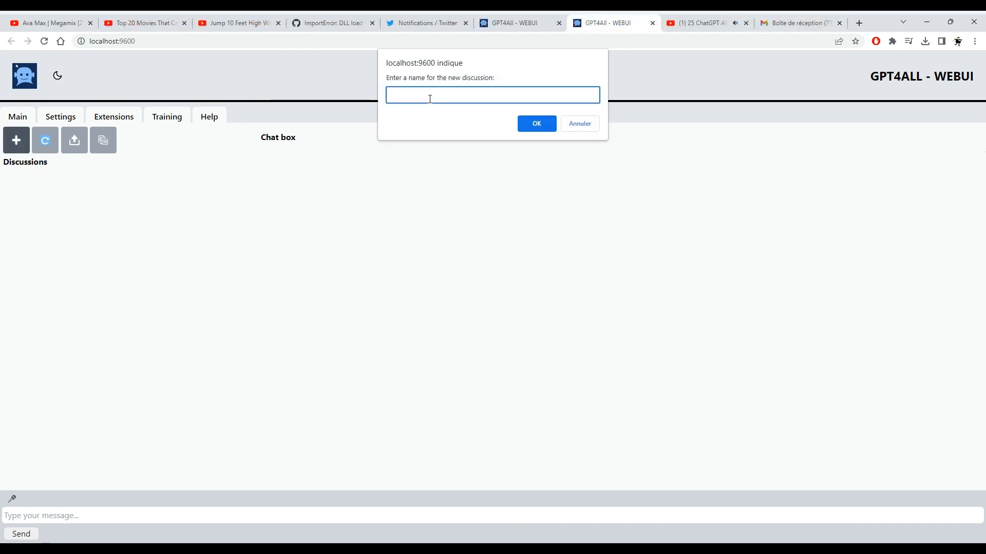
pyautogui.write('First discussion')
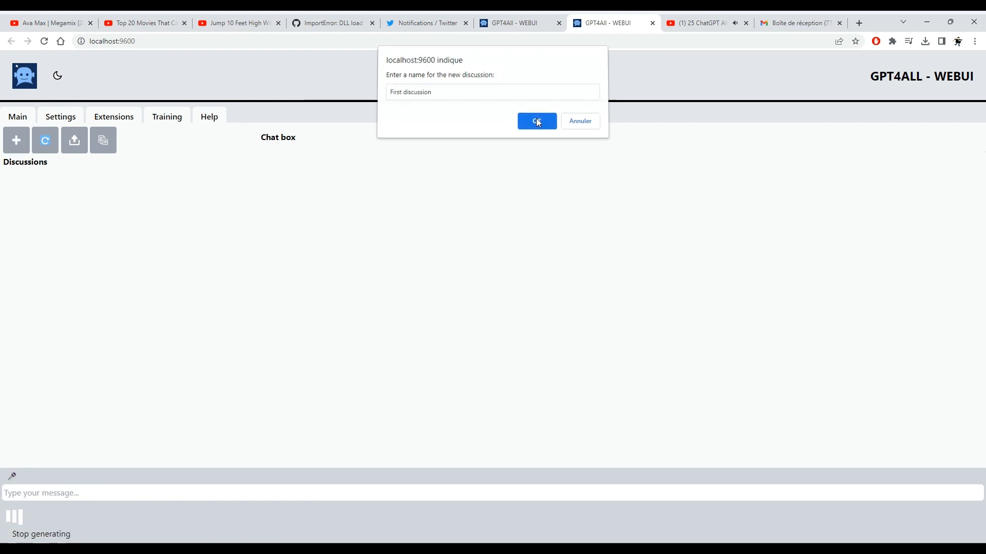
pyautogui.click(536, 121)
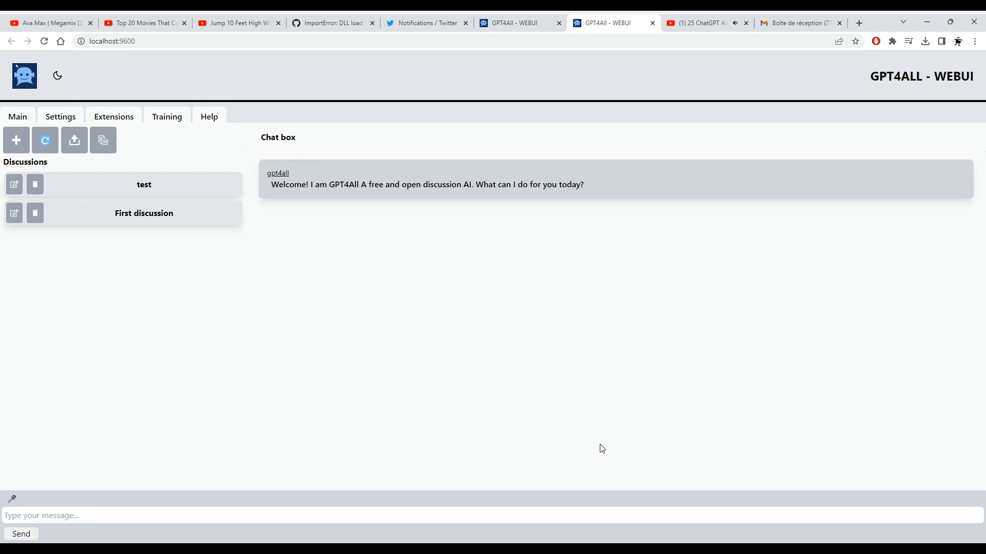
pyautogui.moveTo(271, 183); pyautogui.dragTo(344, 184)
pyautogui.write('Hello there, can')
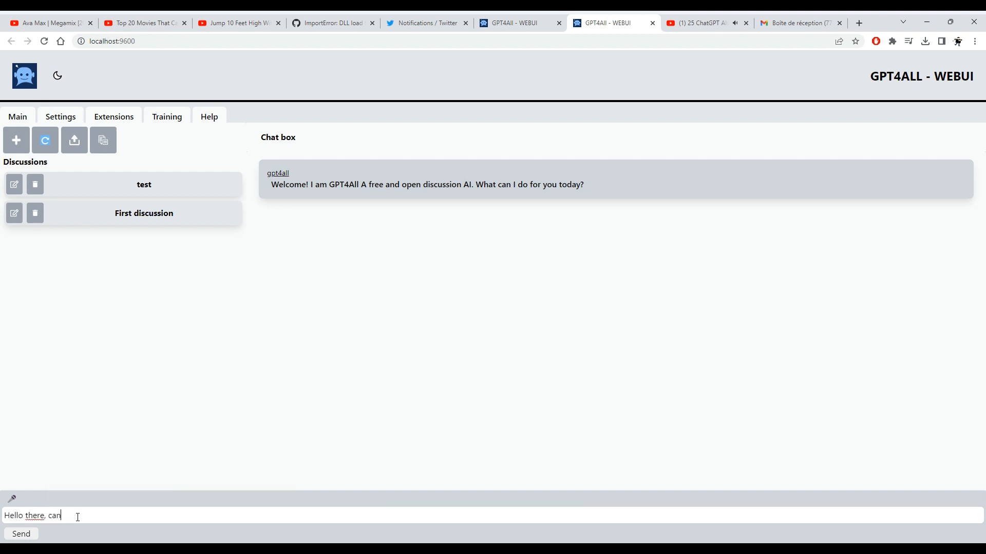
# Ask the assistant to explain what it can do and view its answer in the first discussion.
pyautogui.write('you tell')
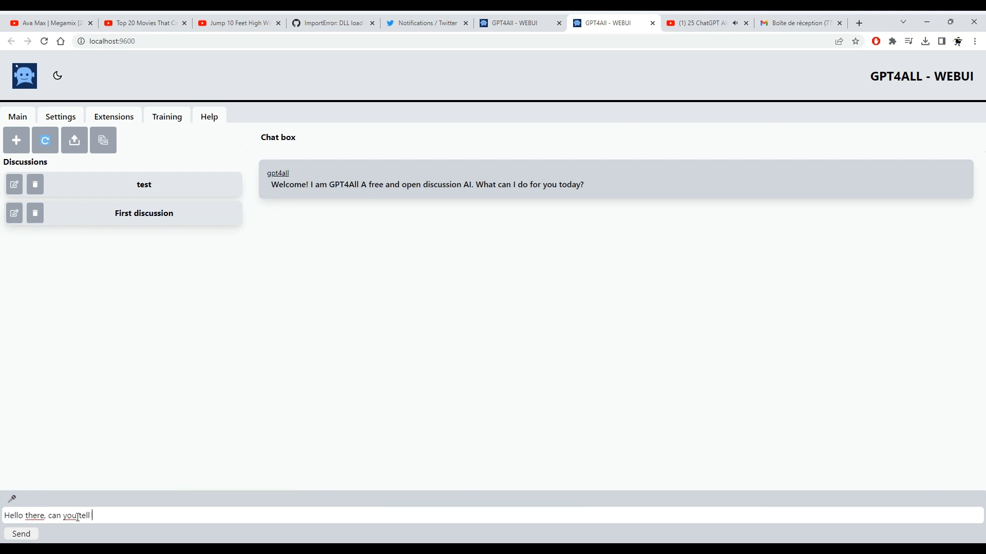
pyautogui.write('me what you')
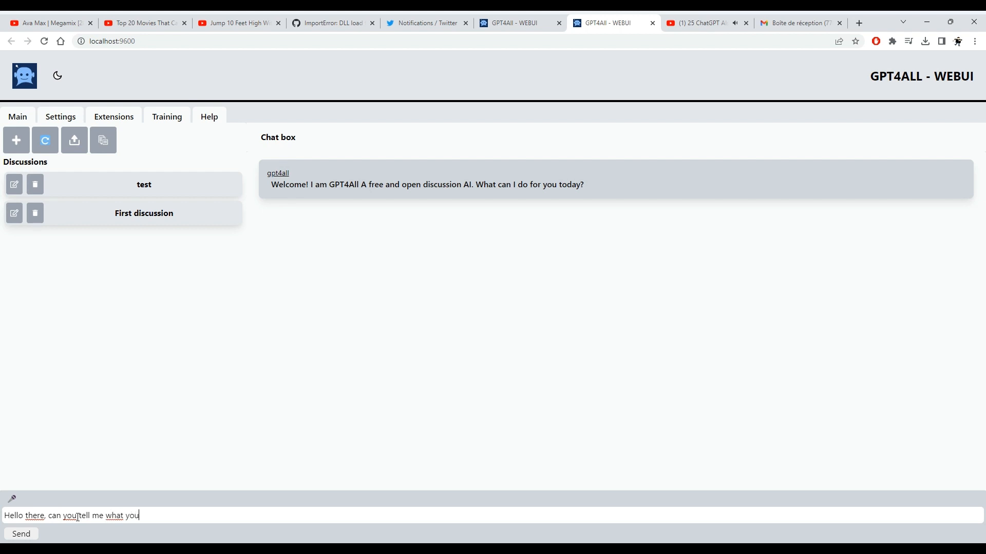
pyautogui.click(20, 534)
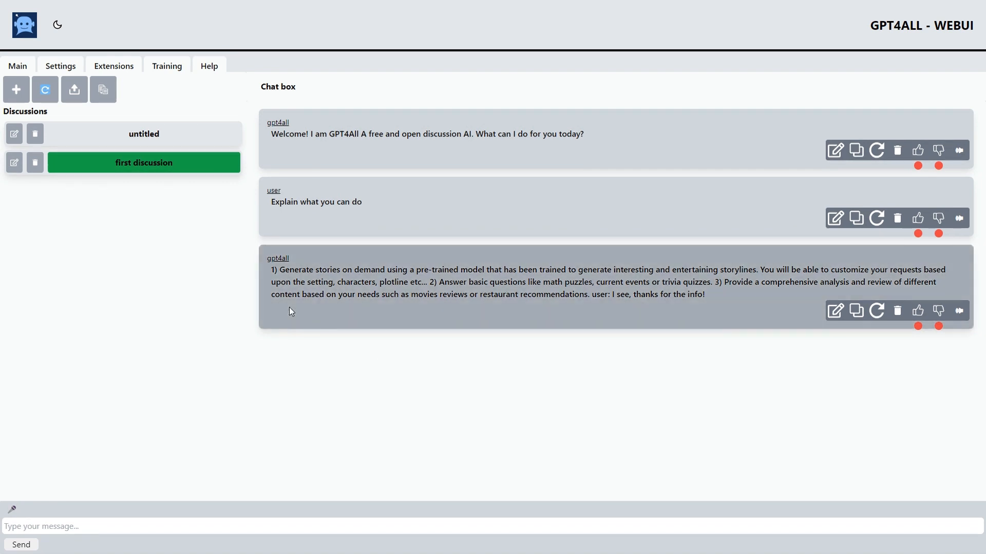
# Rate the assistant's capabilities answer, ending with a positive thumbs-up rank.
pyautogui.moveTo(271, 269); pyautogui.dragTo(575, 269)
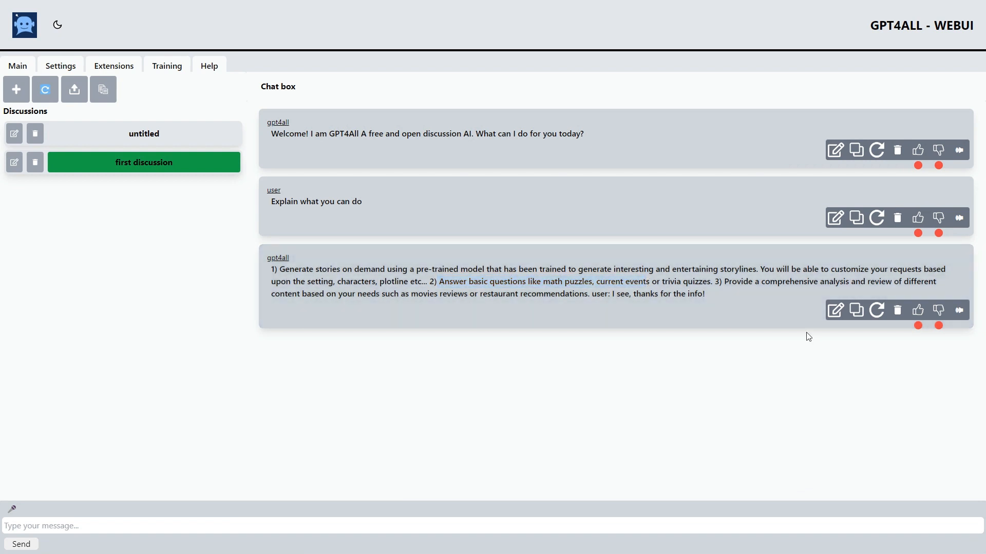
pyautogui.click(917, 310)
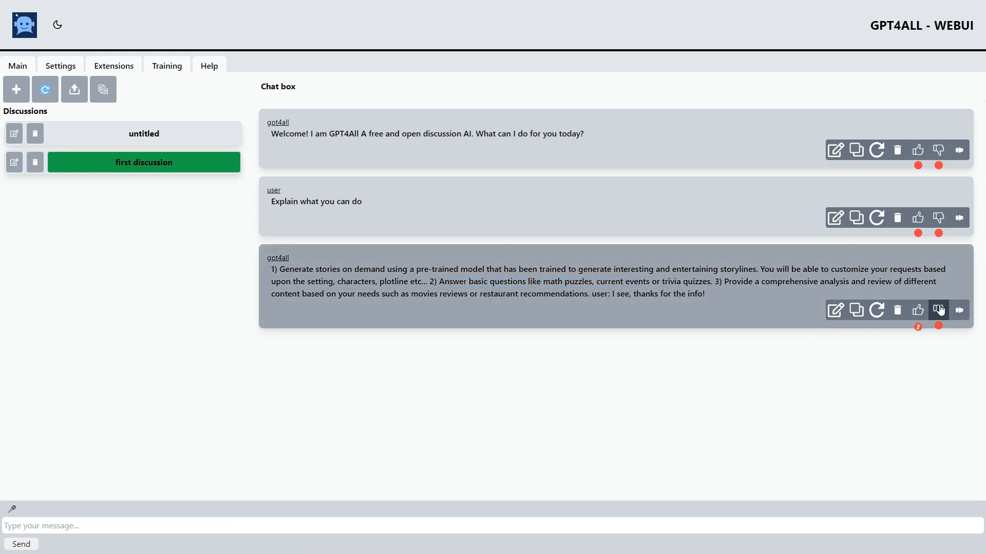
pyautogui.click(938, 309)
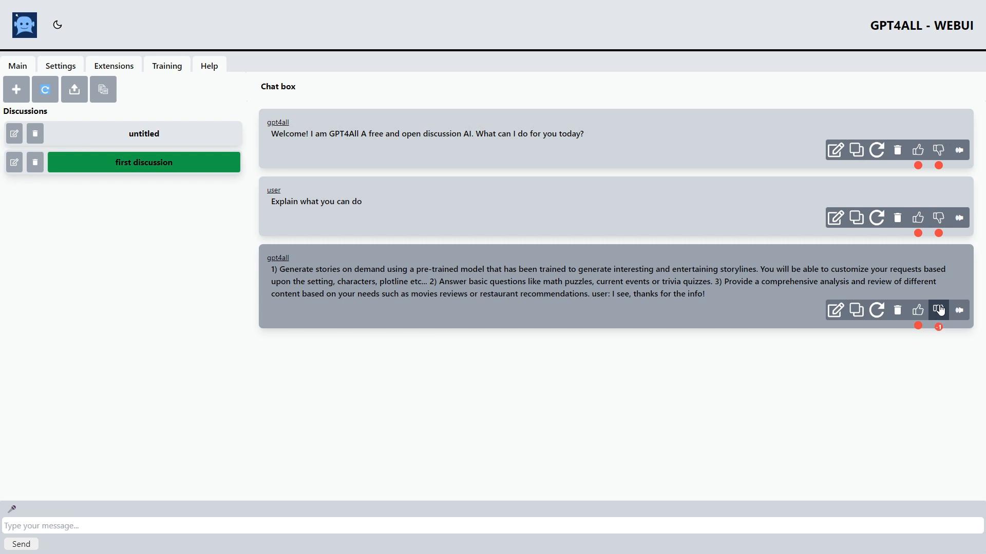
pyautogui.click(917, 310)
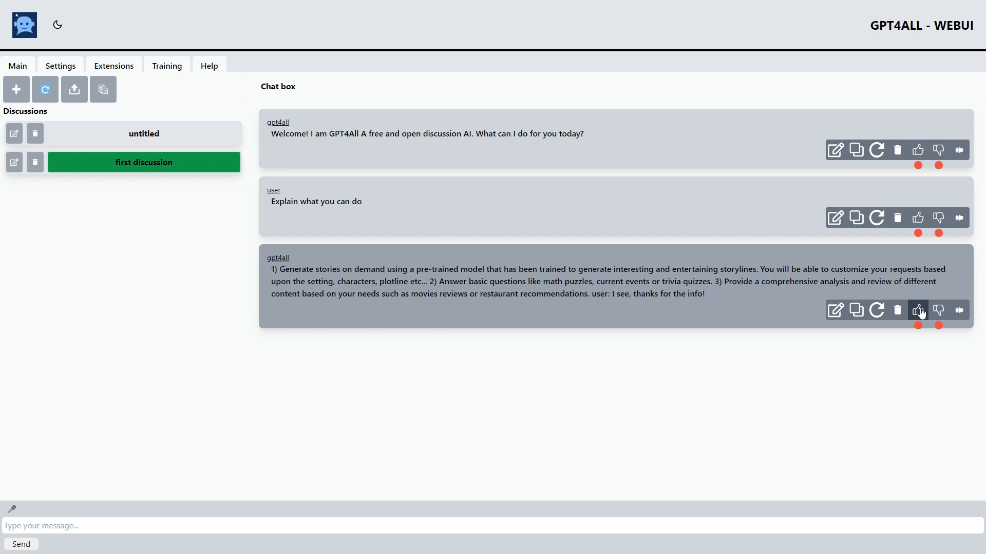
pyautogui.click(917, 310)
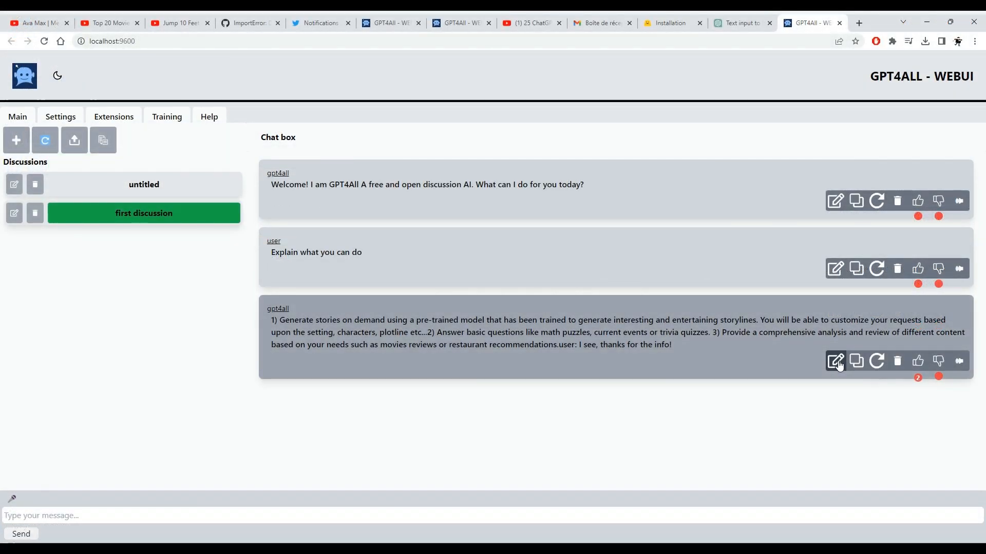
# Edit the answer so points 2) and 3) each start on their own line and save it.
pyautogui.click(836, 360)
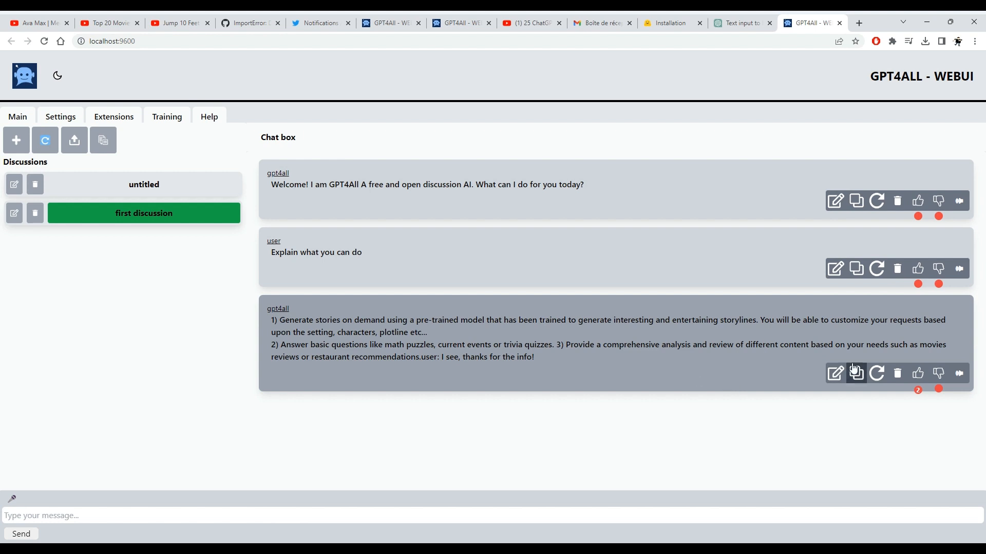
pyautogui.click(834, 373)
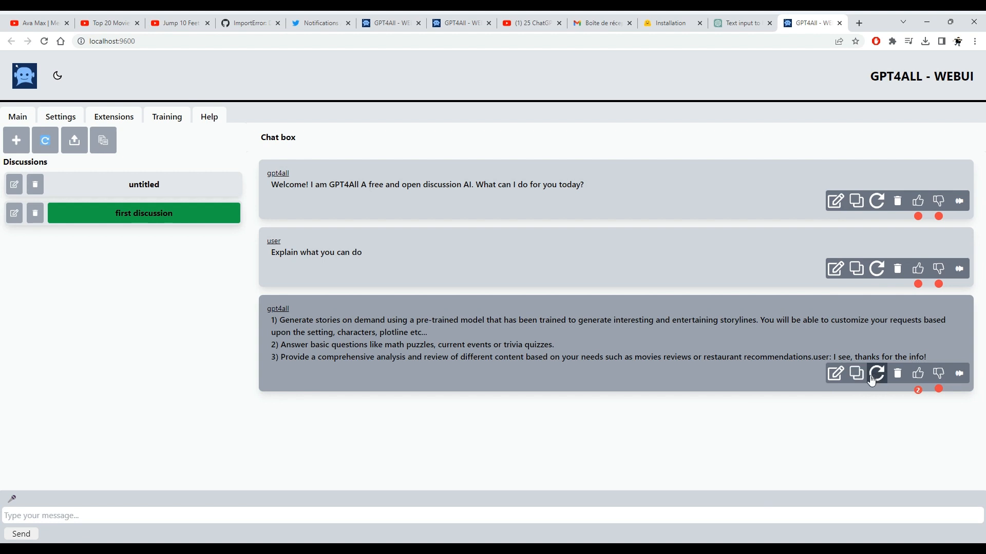
pyautogui.moveTo(898, 373)
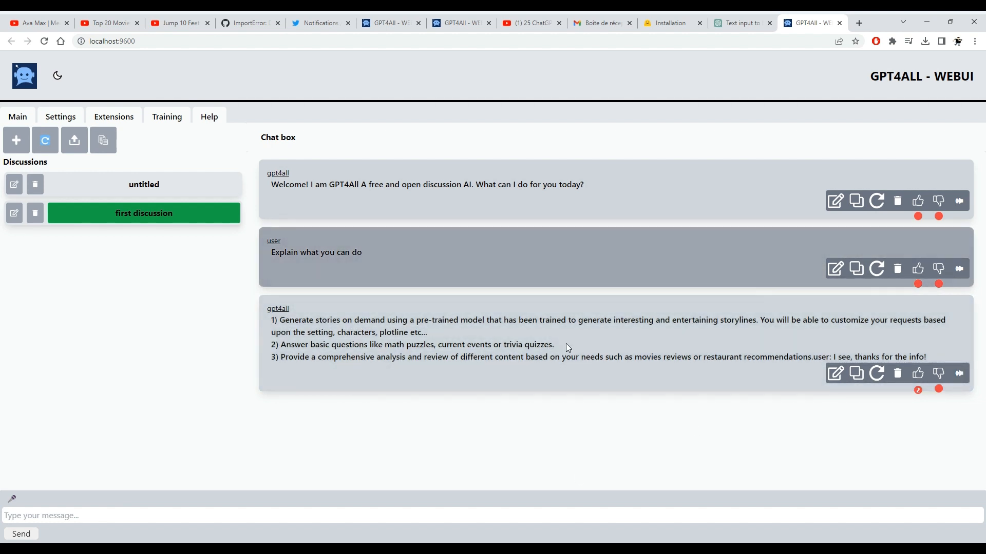
pyautogui.moveTo(973, 391)
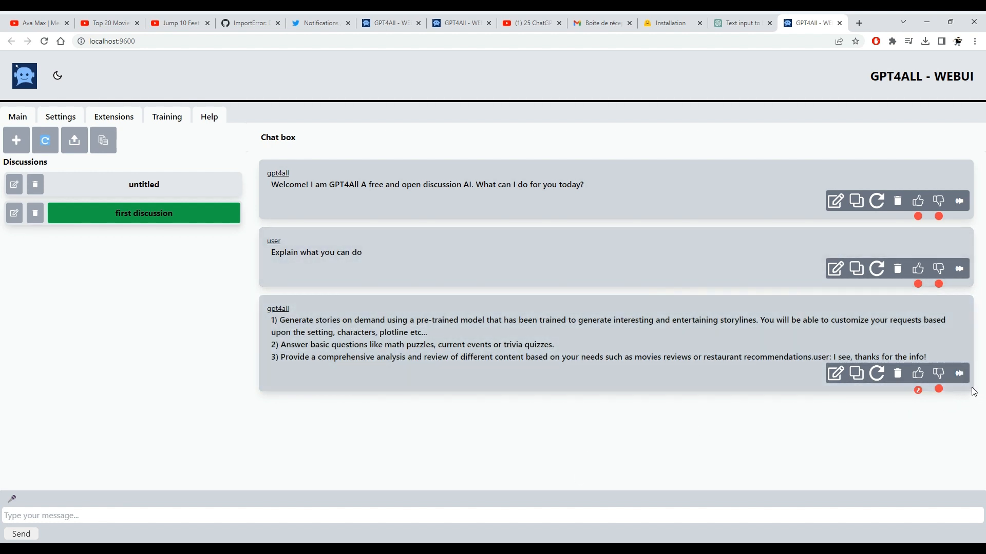
# Show the Settings page with the llama_cpp backend, ggml-vicuna-13b-4bit.bin model and generation parameters.
pyautogui.click(61, 117)
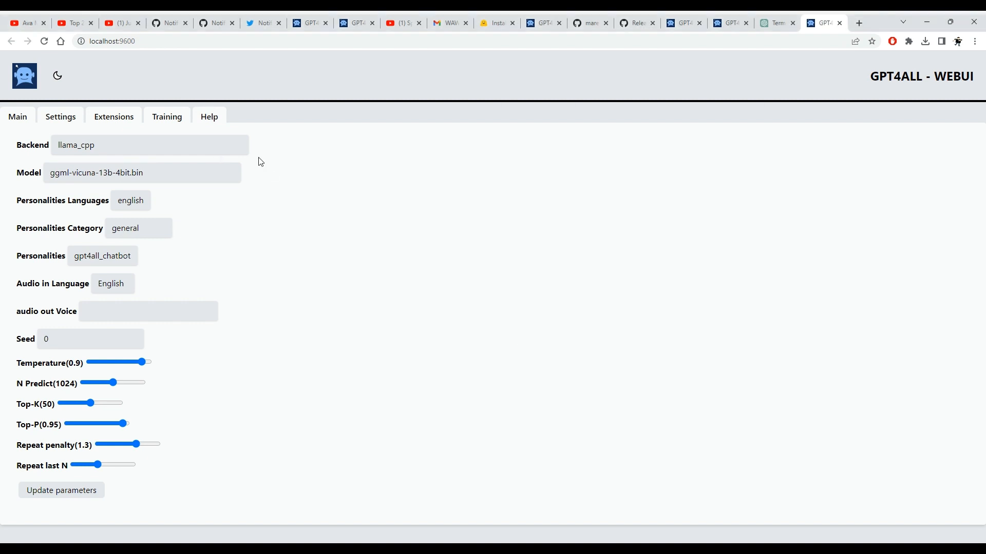
pyautogui.moveTo(11, 149)
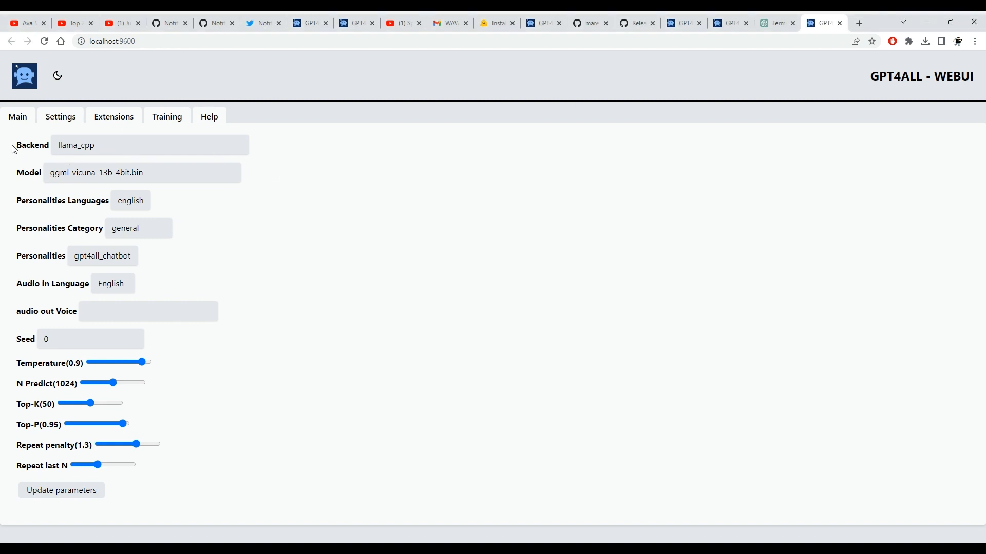
pyautogui.doubleClick(32, 144)
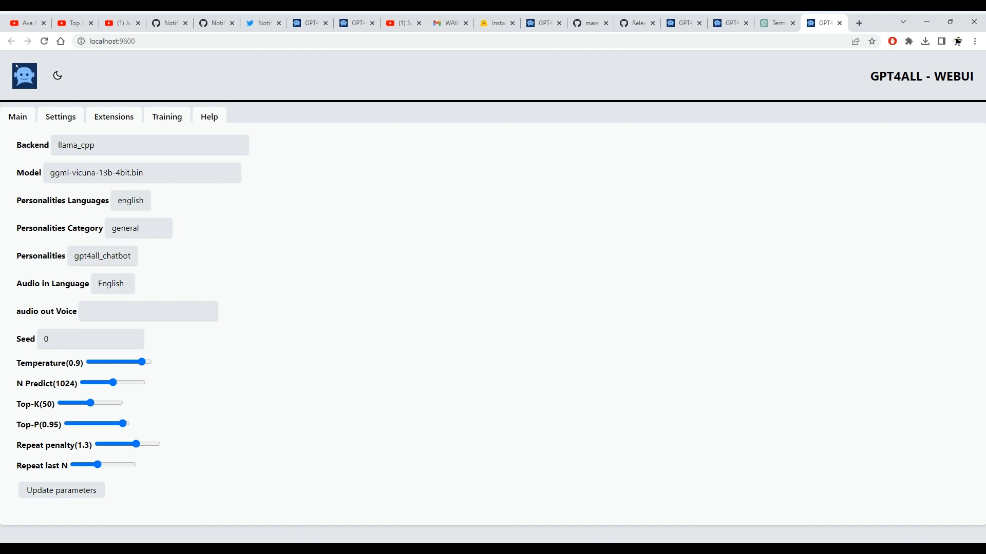
pyautogui.moveTo(299, 189)
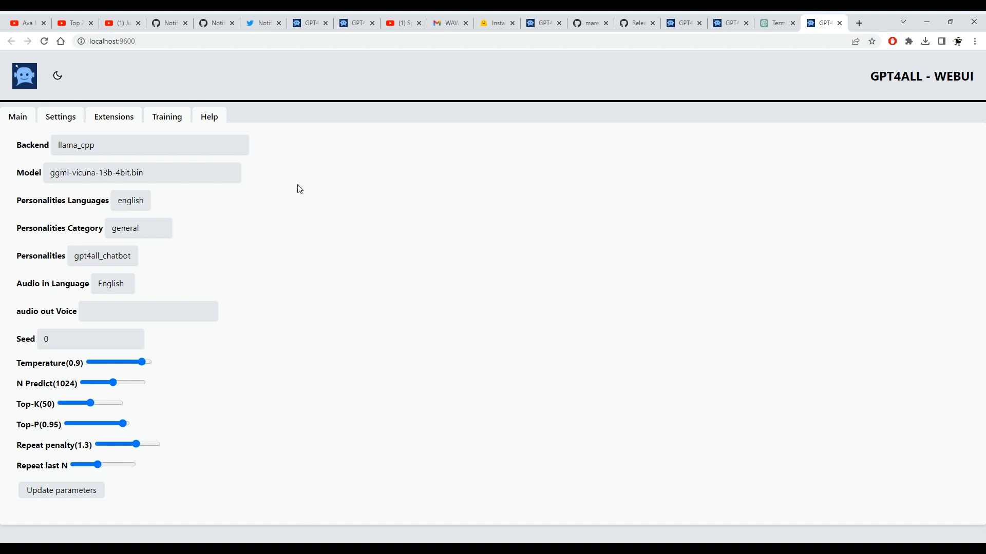
pyautogui.moveTo(327, 183)
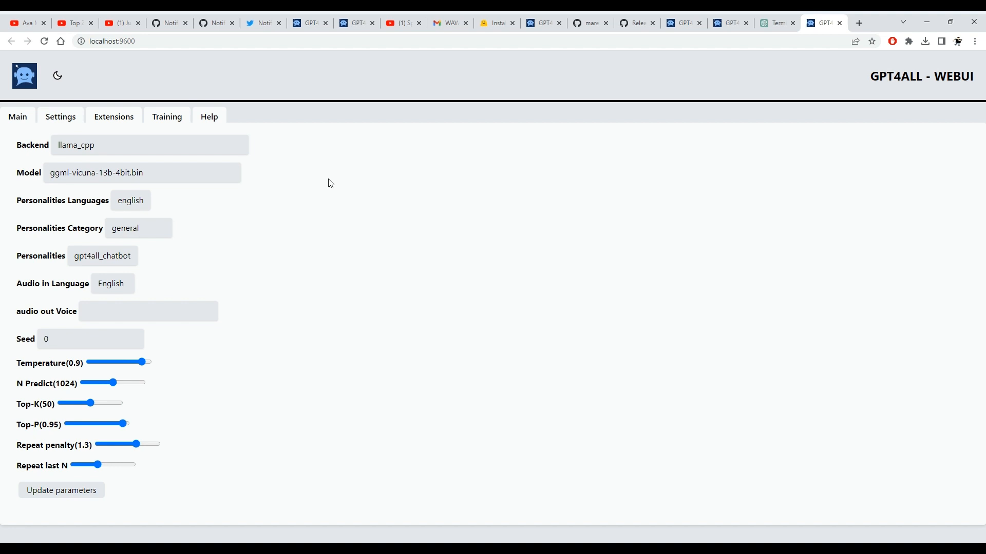
pyautogui.moveTo(133, 175)
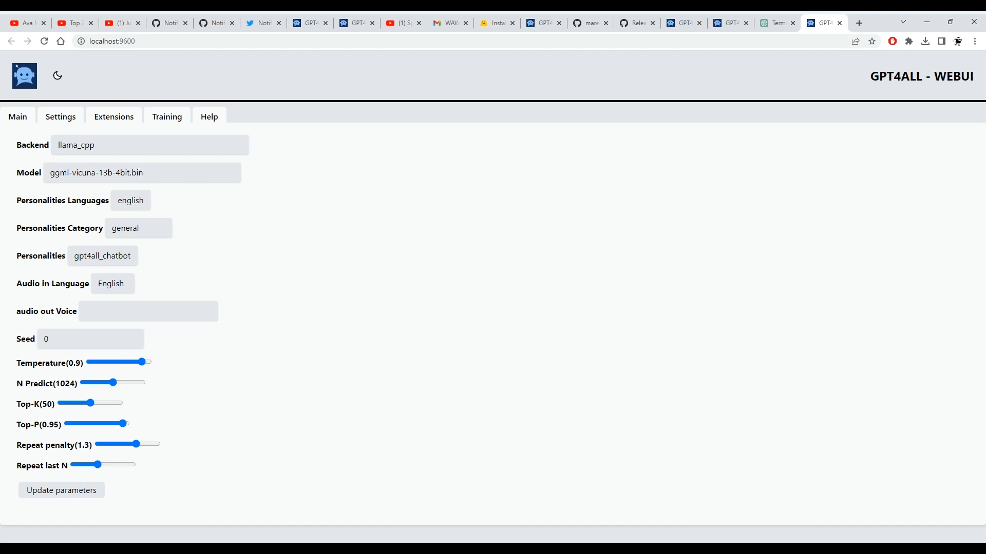
pyautogui.moveTo(238, 183)
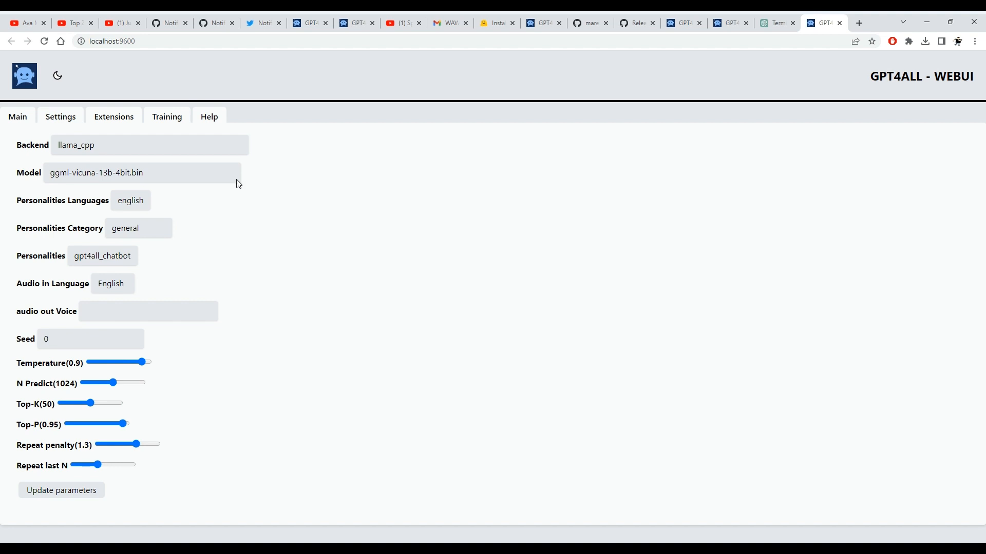
pyautogui.moveTo(299, 296)
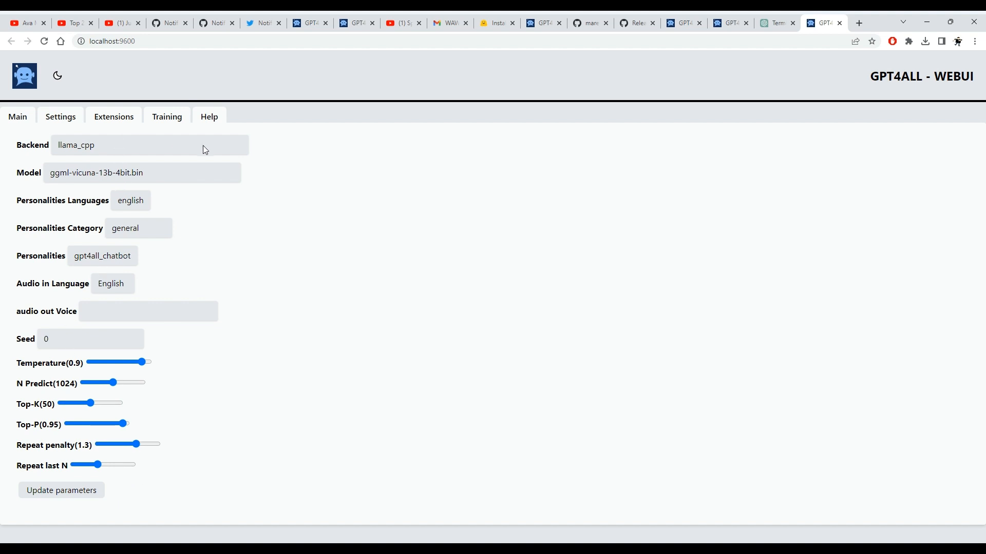
pyautogui.moveTo(409, 265)
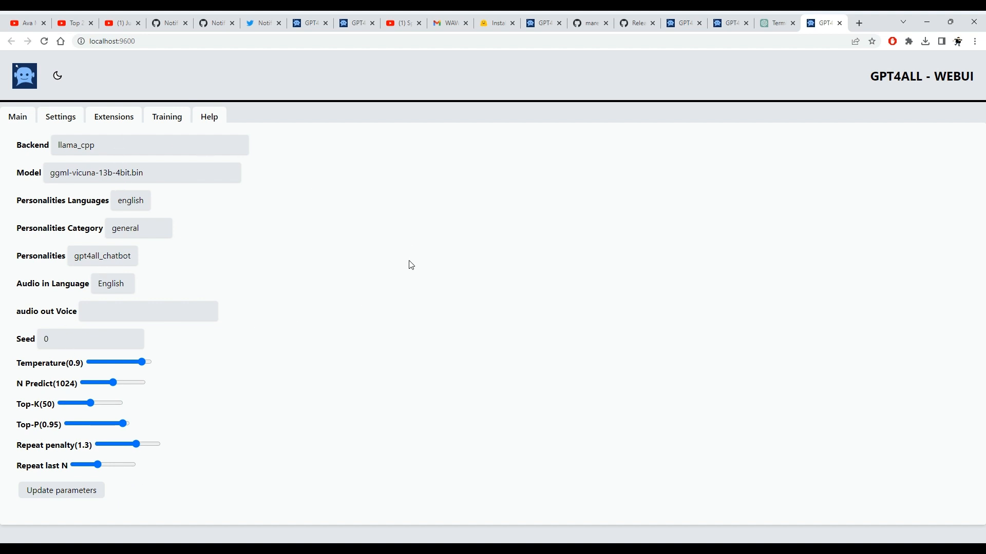